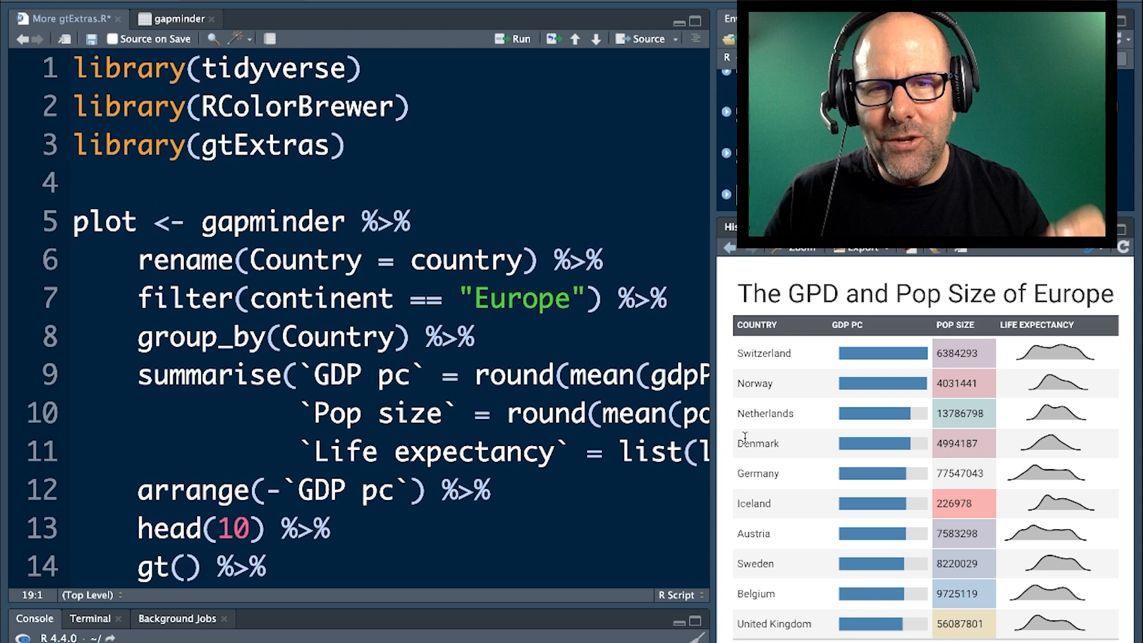
# Switch from the gtExtras script to the raw gapminder dataset viewer.
pyautogui.click(346, 144)
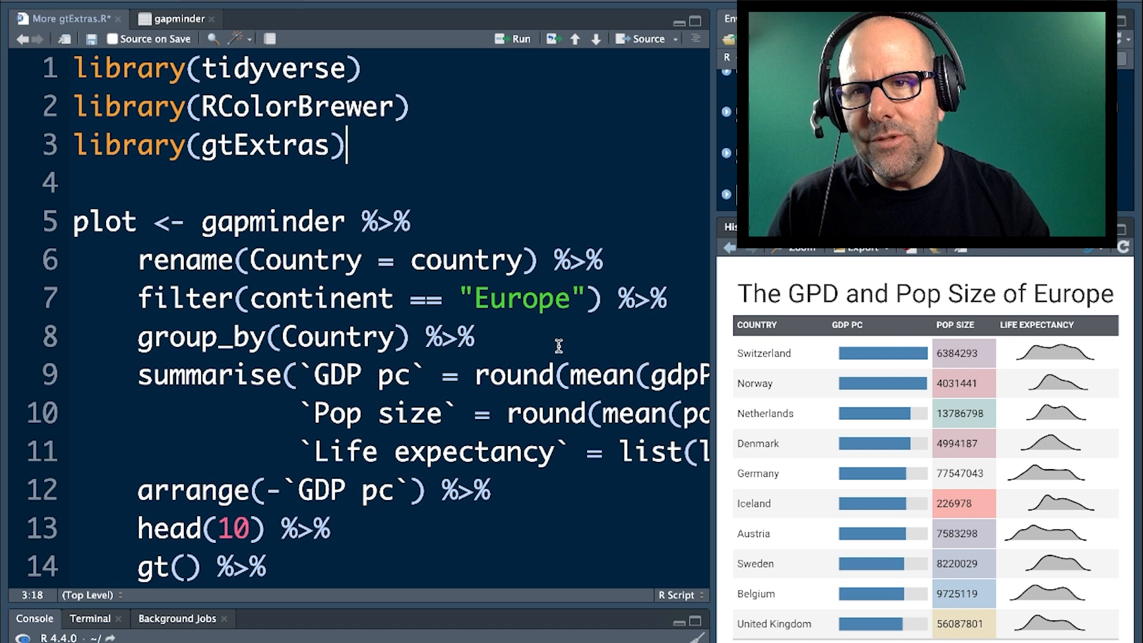
pyautogui.click(175, 19)
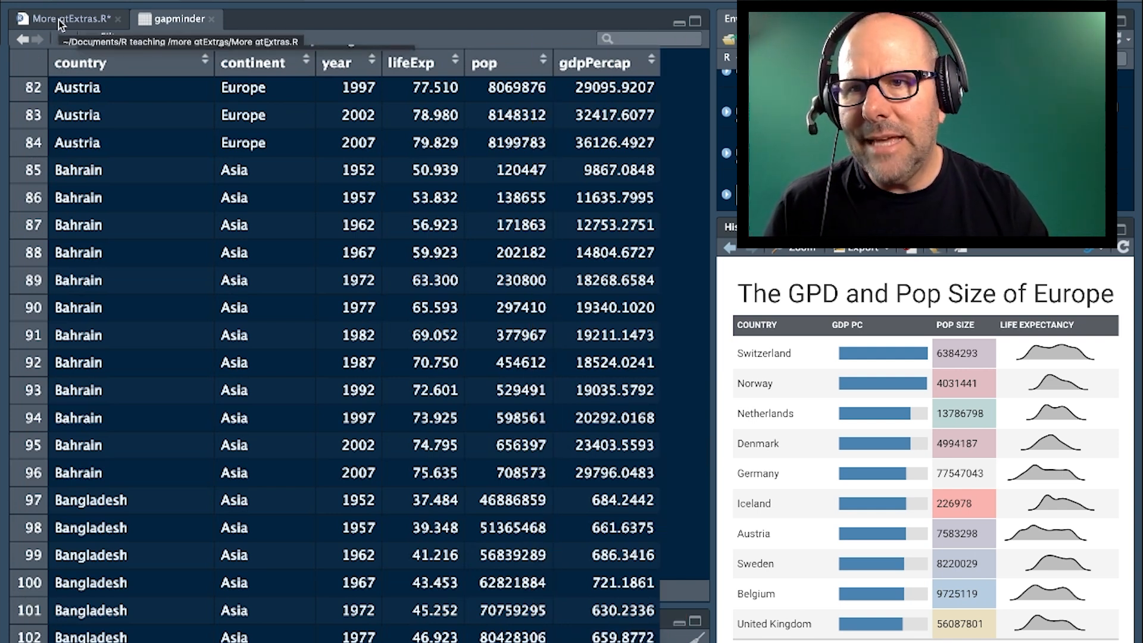
# Back in the script, begin a fourth library line loading gapminder.
pyautogui.click(68, 18)
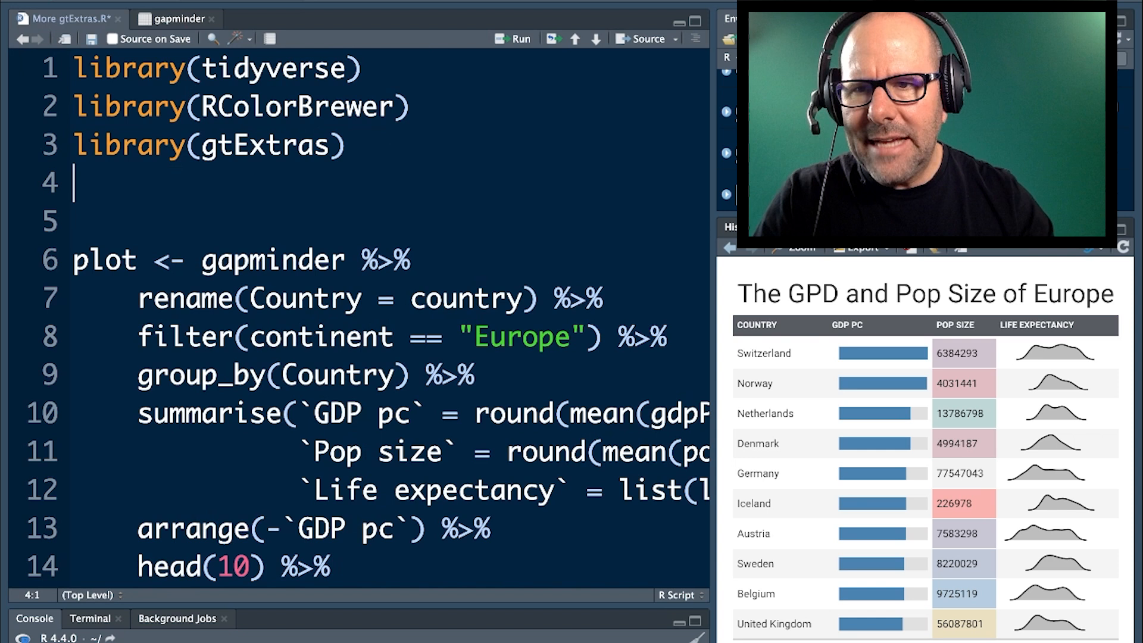
pyautogui.write('library')
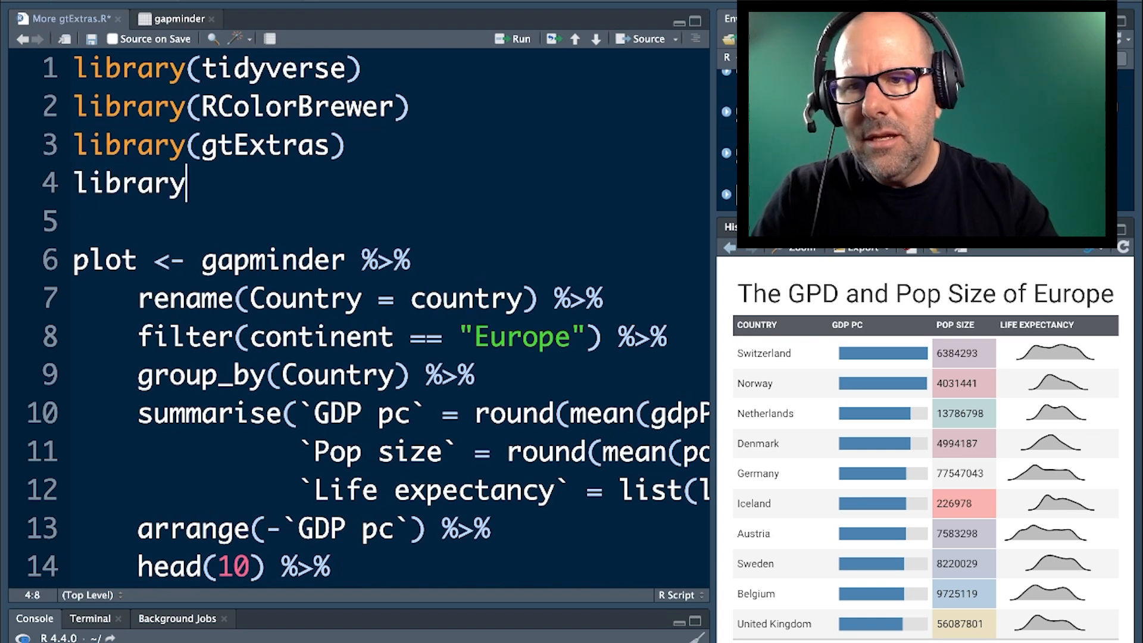
pyautogui.write('(gap')
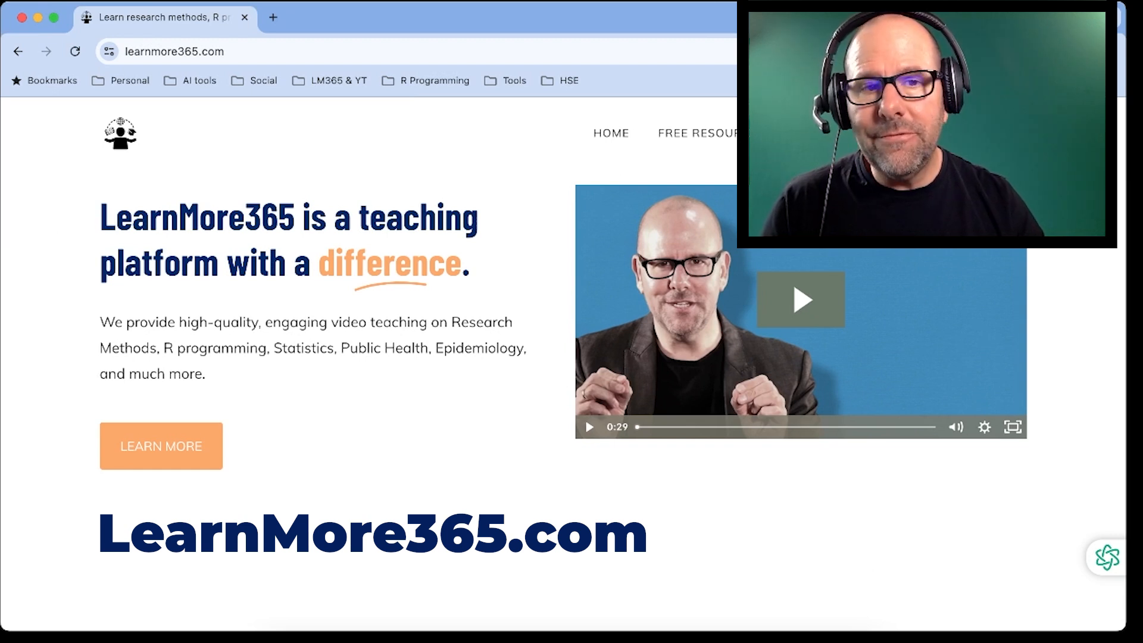
# Show the FREE RESOURCES library filtered to the R programming category.
pyautogui.click(697, 133)
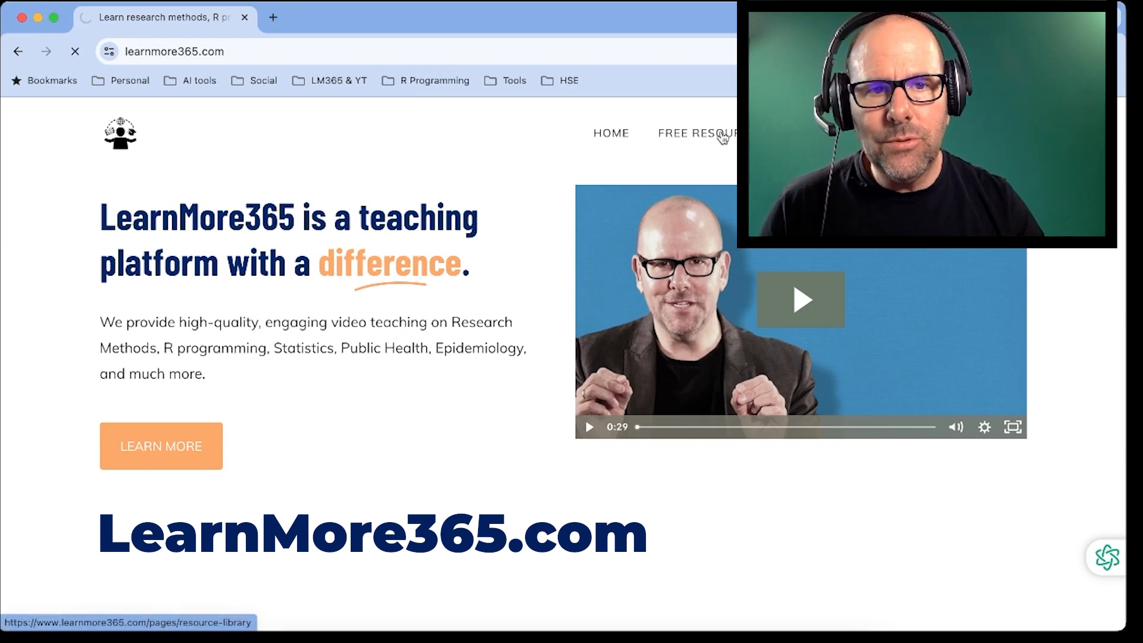
pyautogui.click(694, 132)
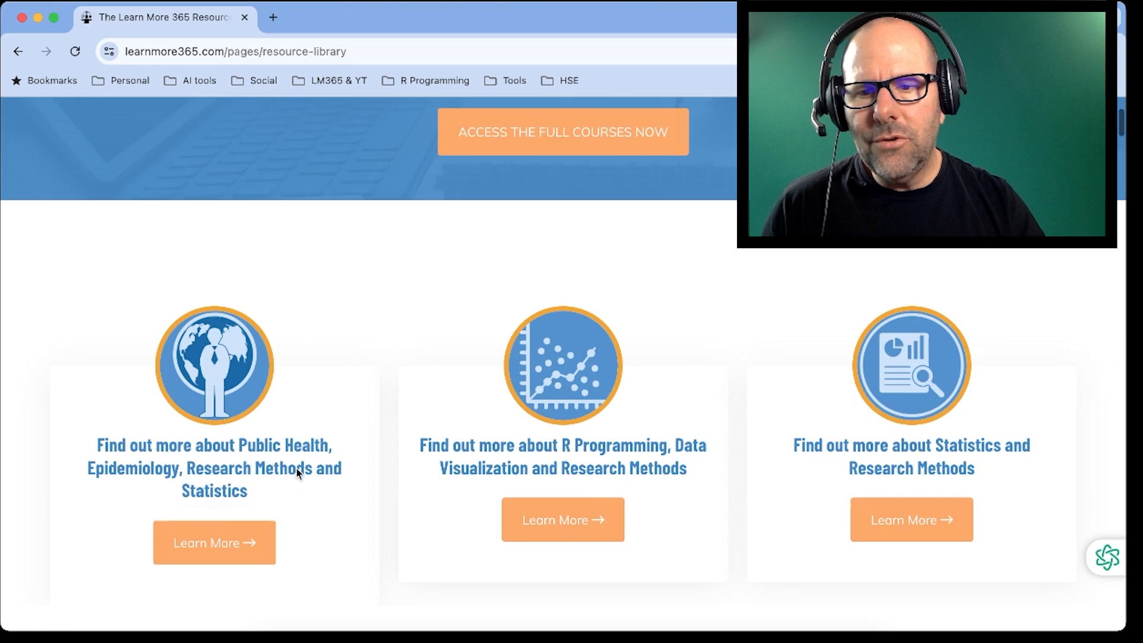
pyautogui.scroll(-3)
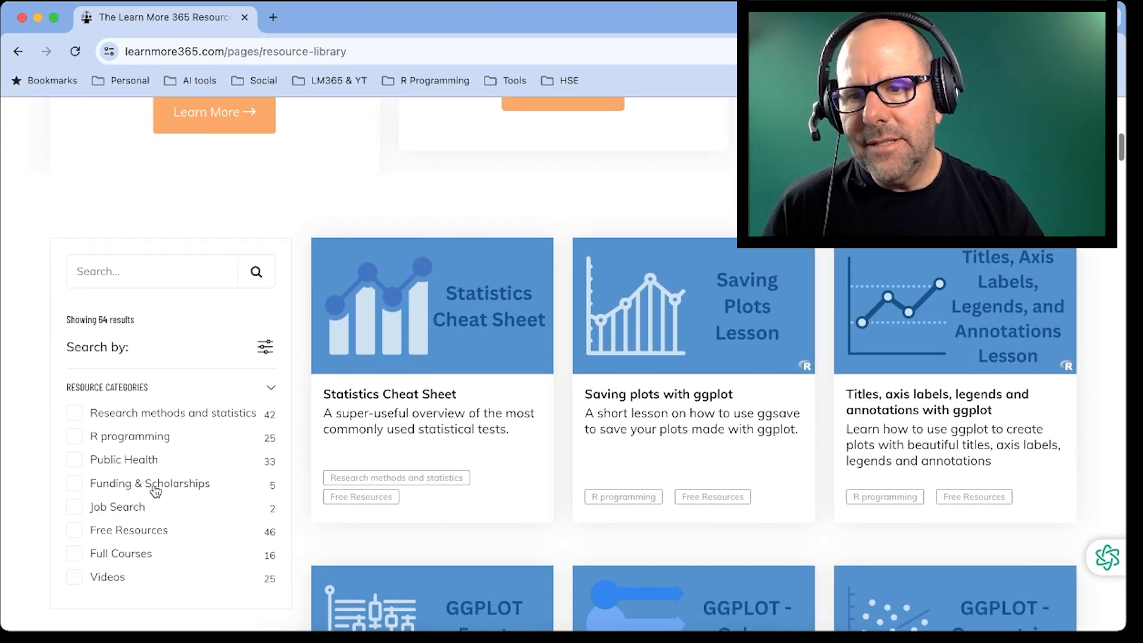
pyautogui.click(73, 436)
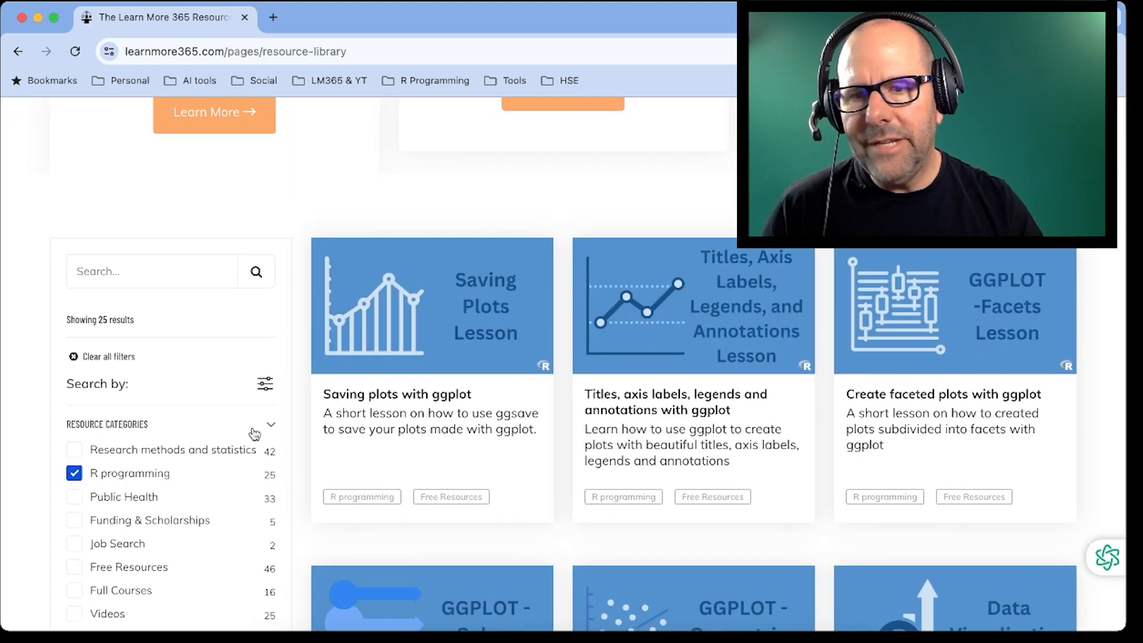
pyautogui.scroll(-3)
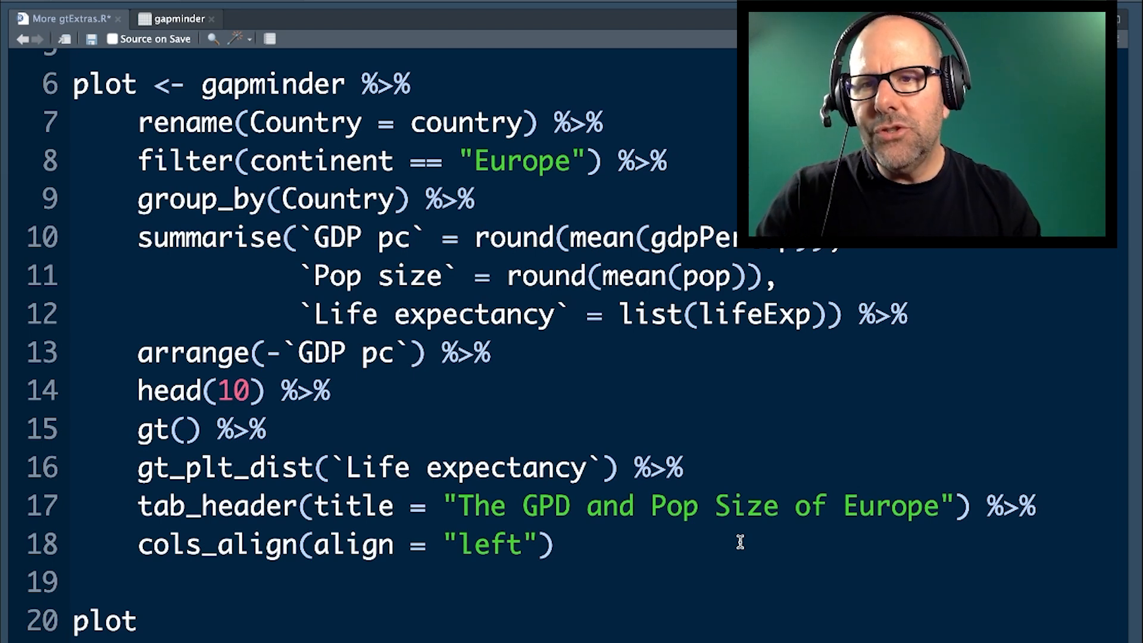
pyautogui.doubleClick(104, 84)
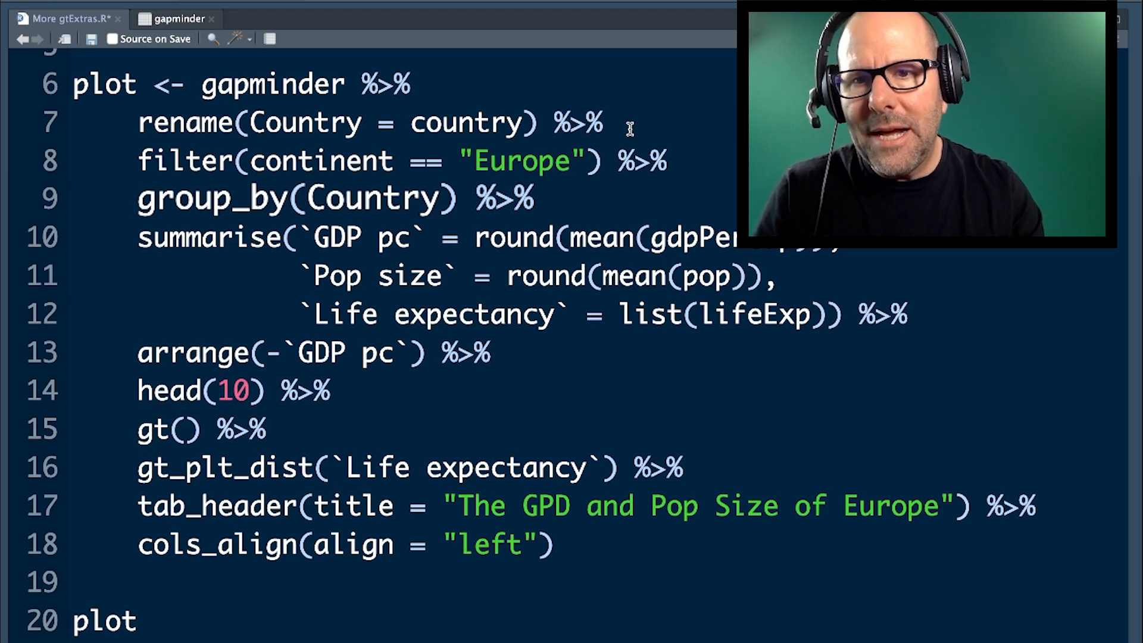
pyautogui.doubleClick(292, 199)
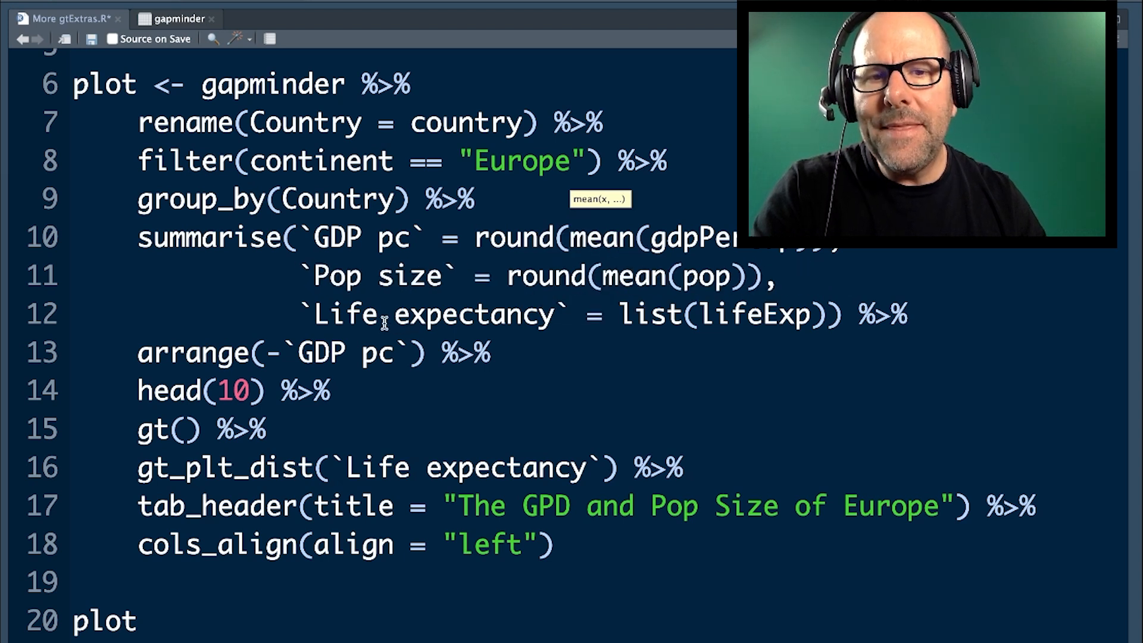
pyautogui.doubleClick(437, 315)
pyautogui.write('view')
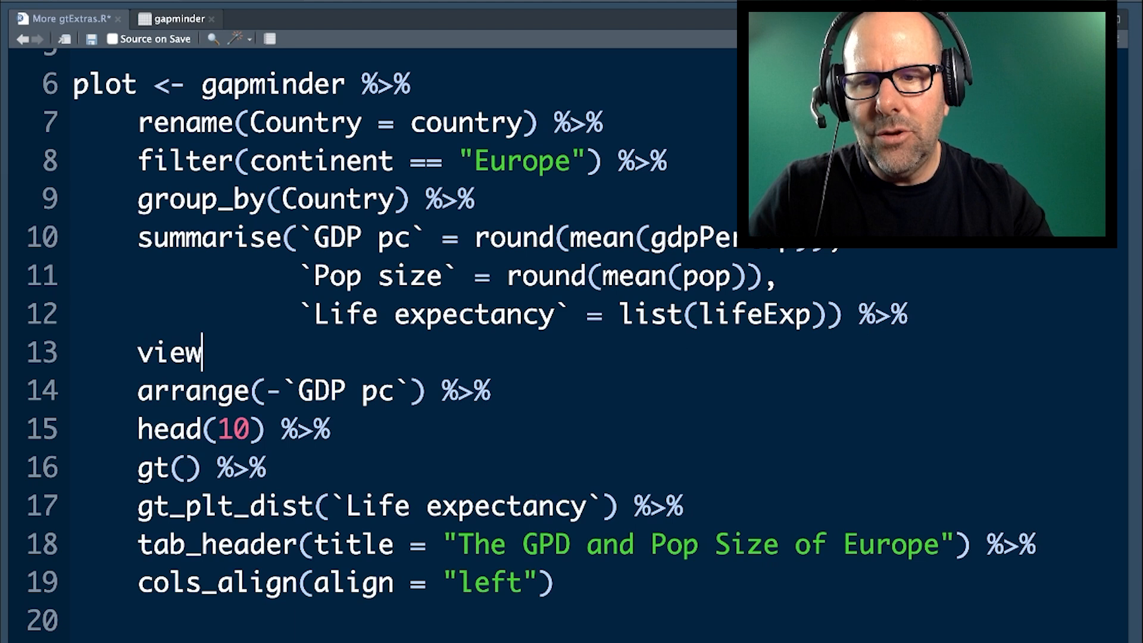
# View the summarised Europe data via a temporary view() line, then return to the script.
pyautogui.write('()')
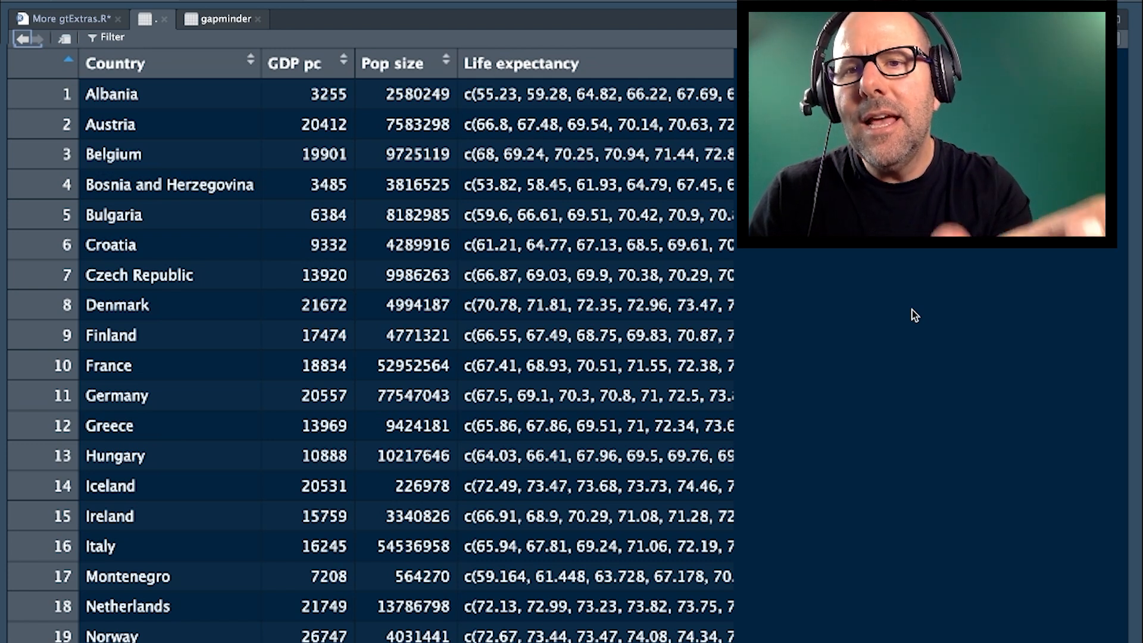
pyautogui.click(67, 18)
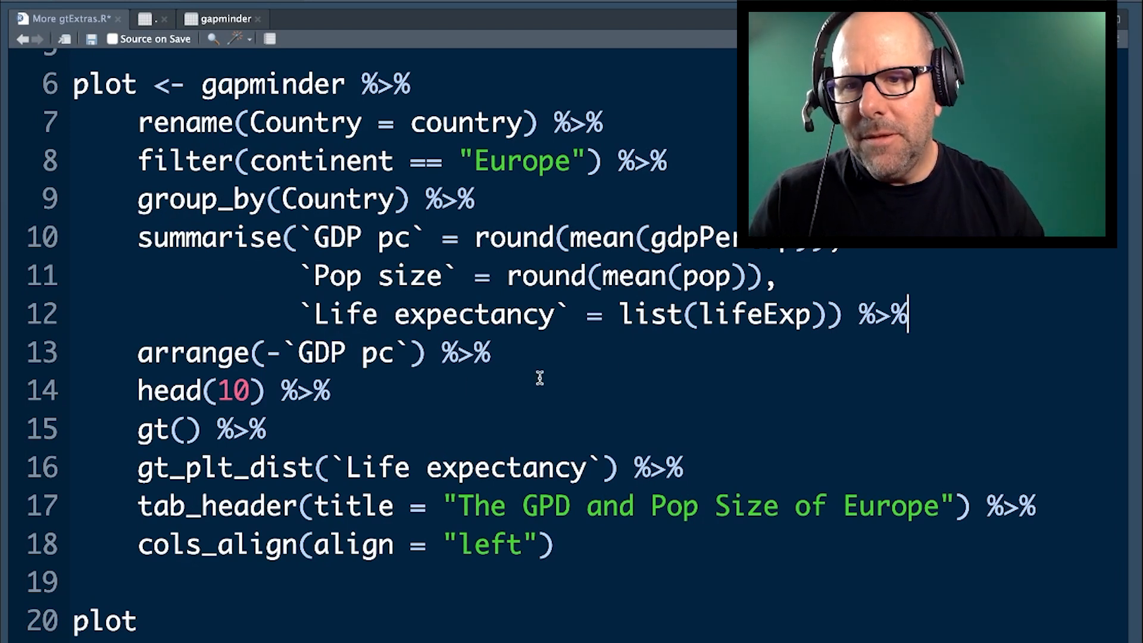
# Run the gt pipeline with tab_header 'The GPD and Pop Size of Europe' and left-aligned columns.
pyautogui.doubleClick(207, 353)
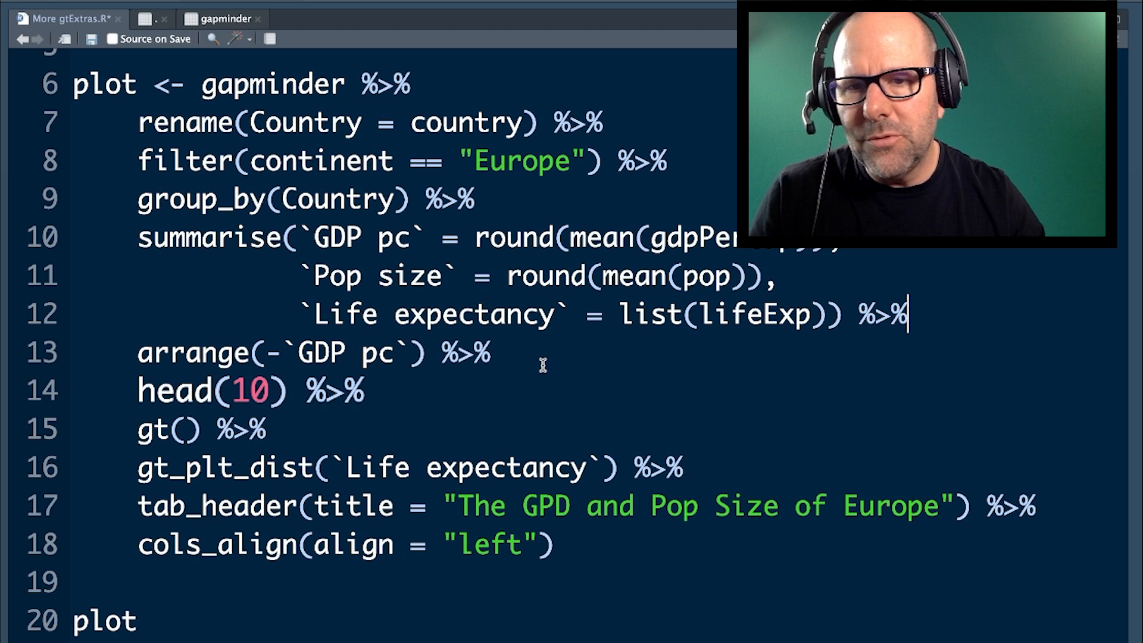
pyautogui.scroll(-3)
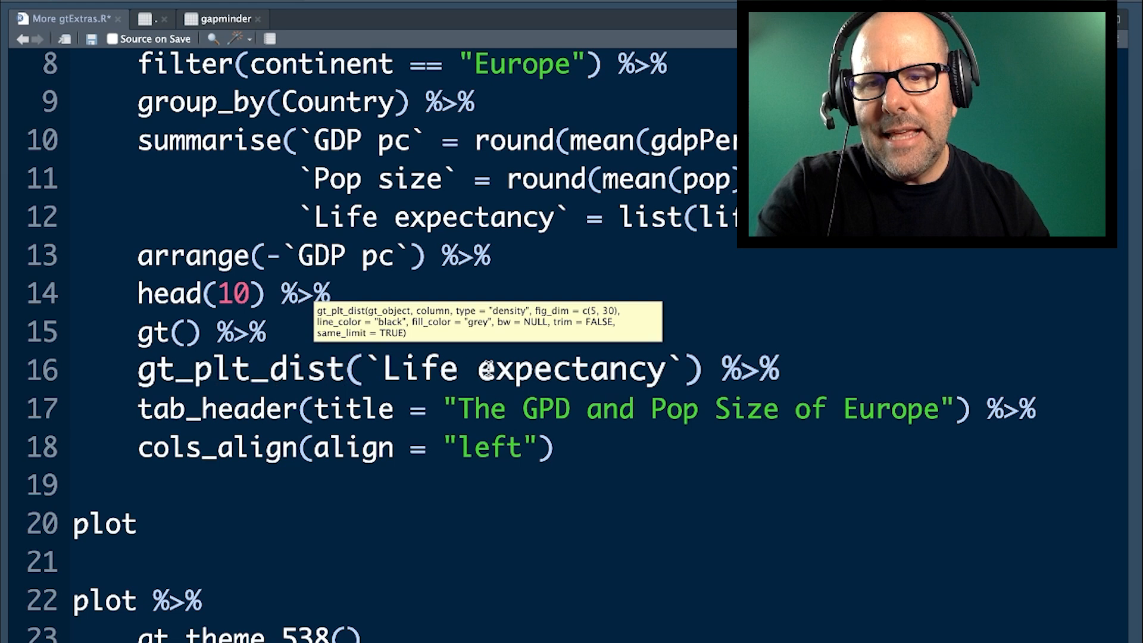
pyautogui.moveTo(628, 364)
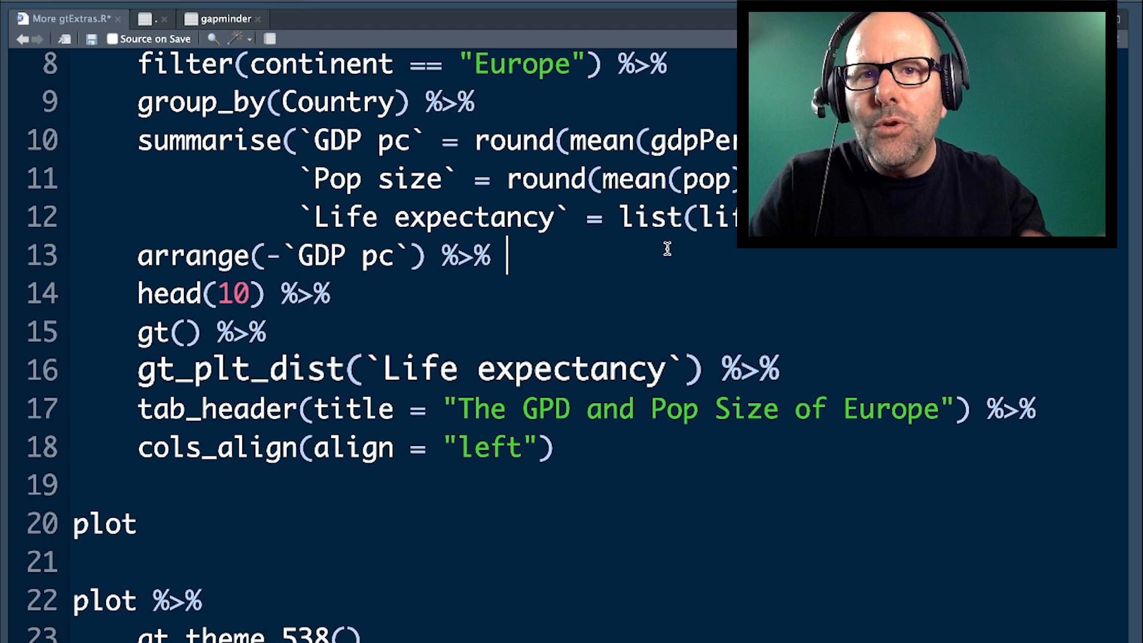
pyautogui.moveTo(278, 394)
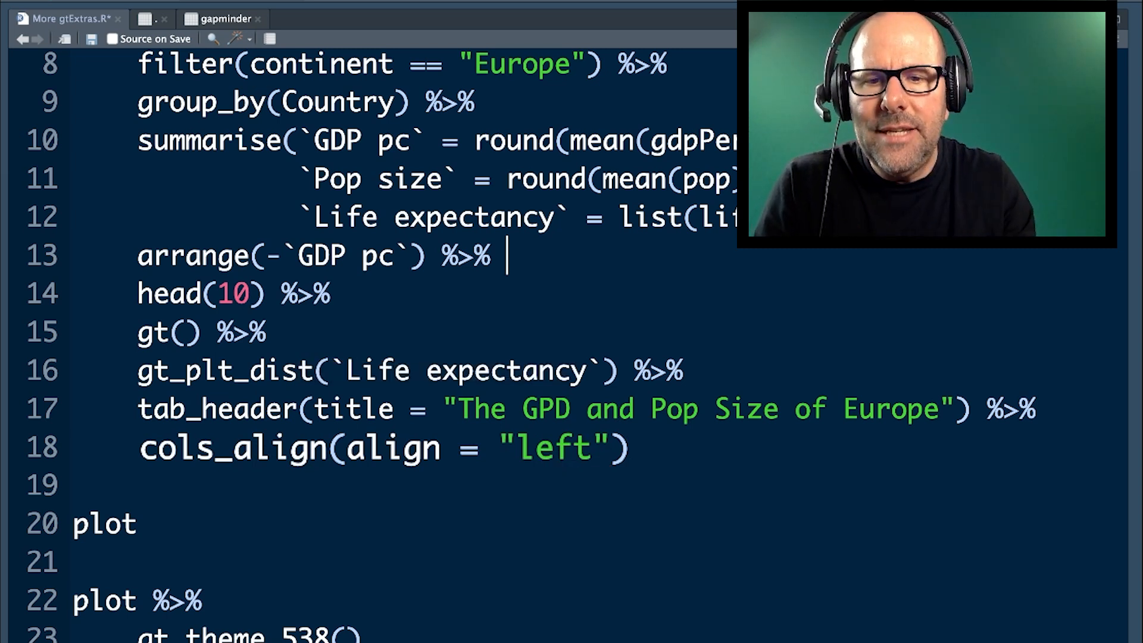
pyautogui.click(584, 448)
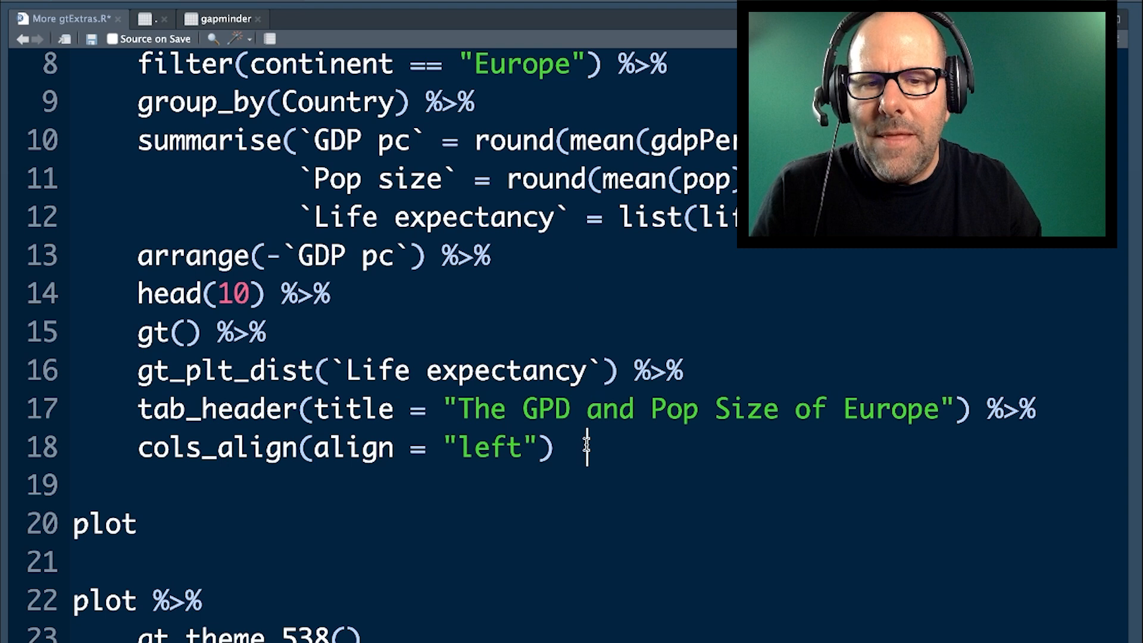
pyautogui.scroll(3)
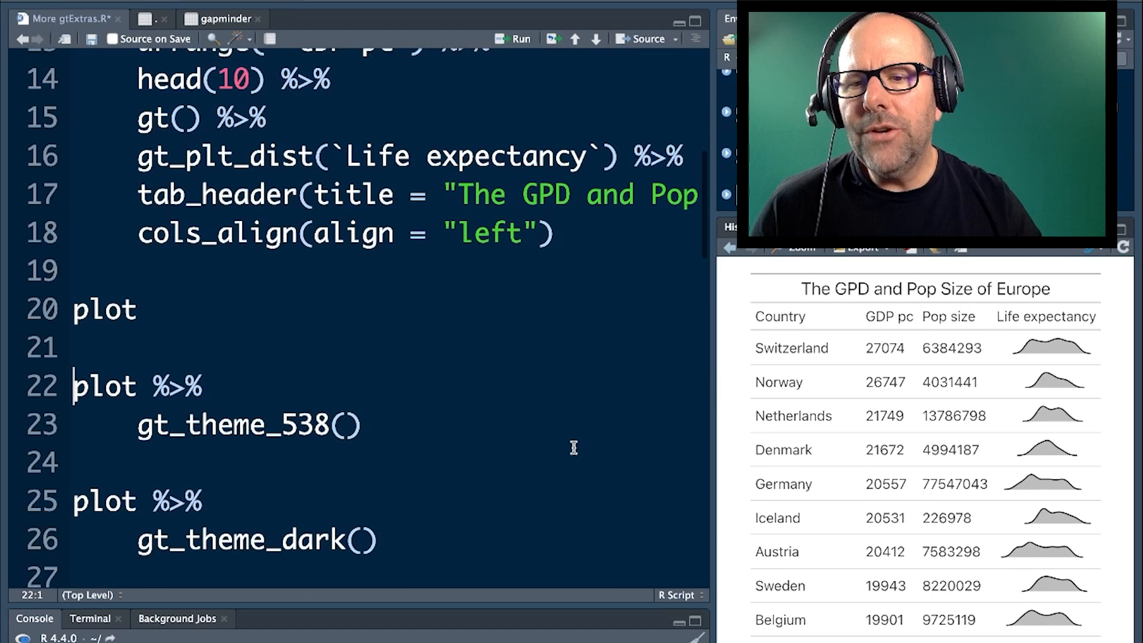
# Preview the 538, dark and other themes, then store plot with gt_theme_pff applied.
pyautogui.scroll(-3)
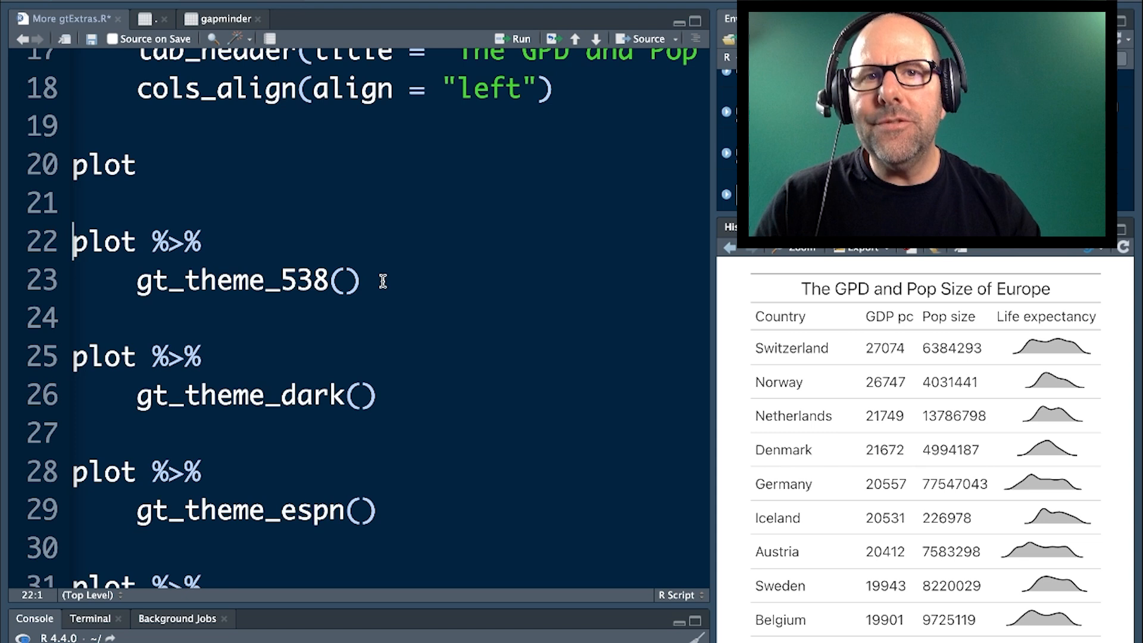
pyautogui.click(348, 281)
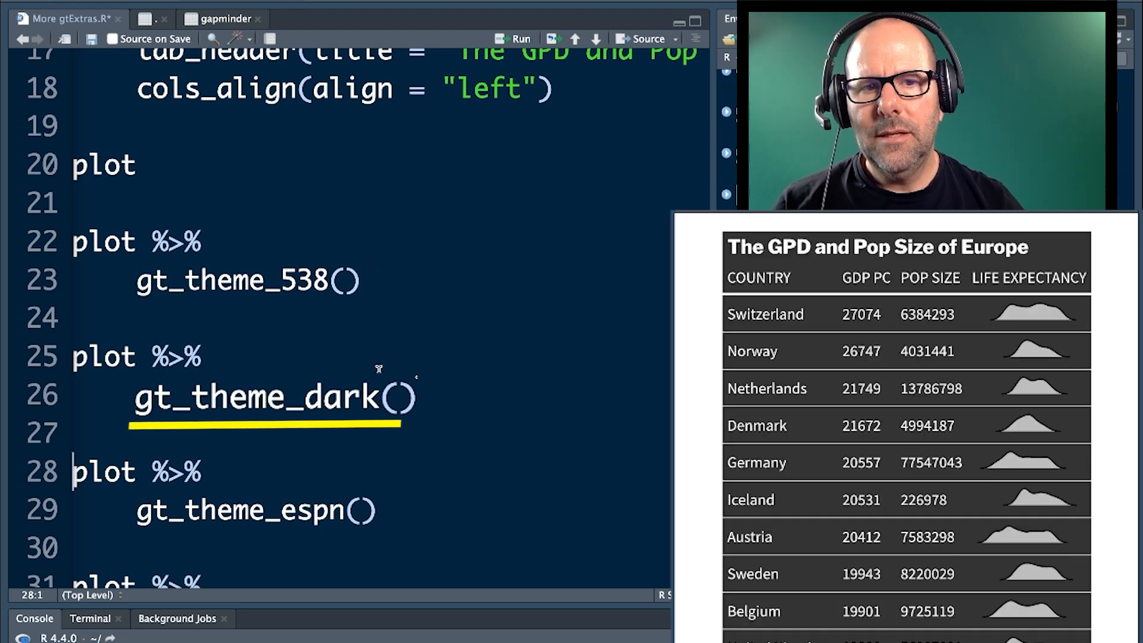
pyautogui.scroll(-3)
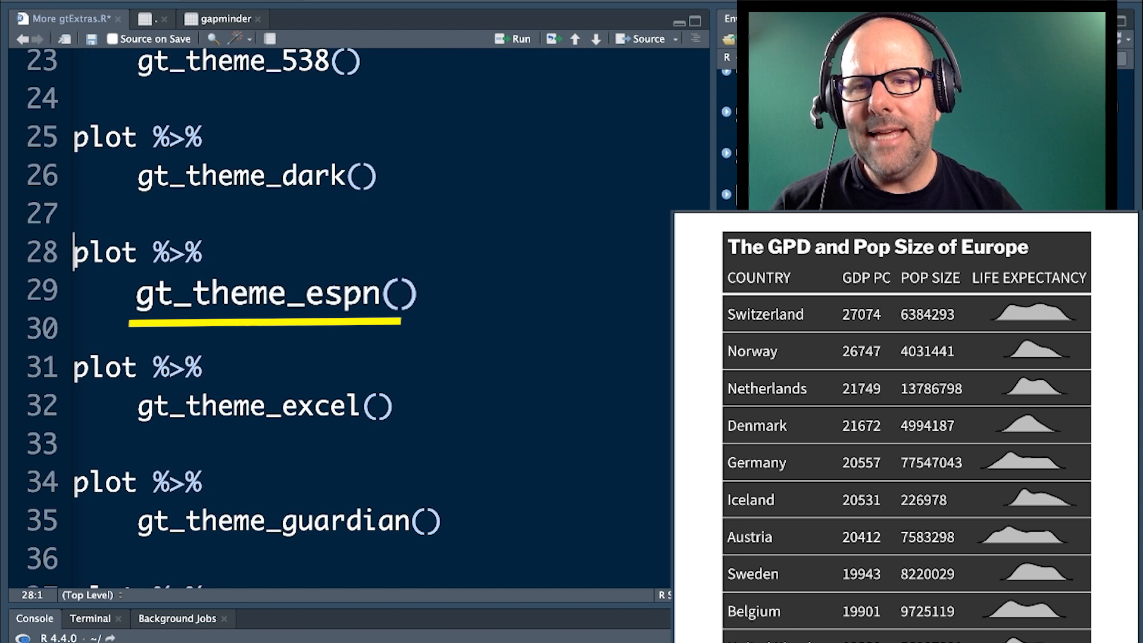
pyautogui.scroll(-3)
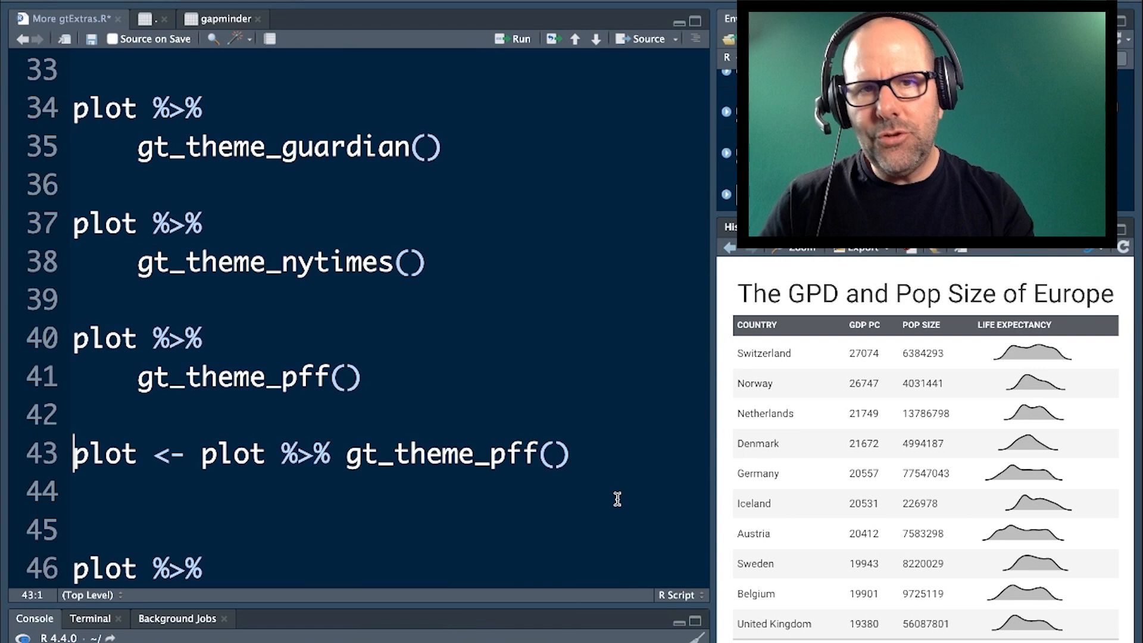
pyautogui.doubleClick(105, 453)
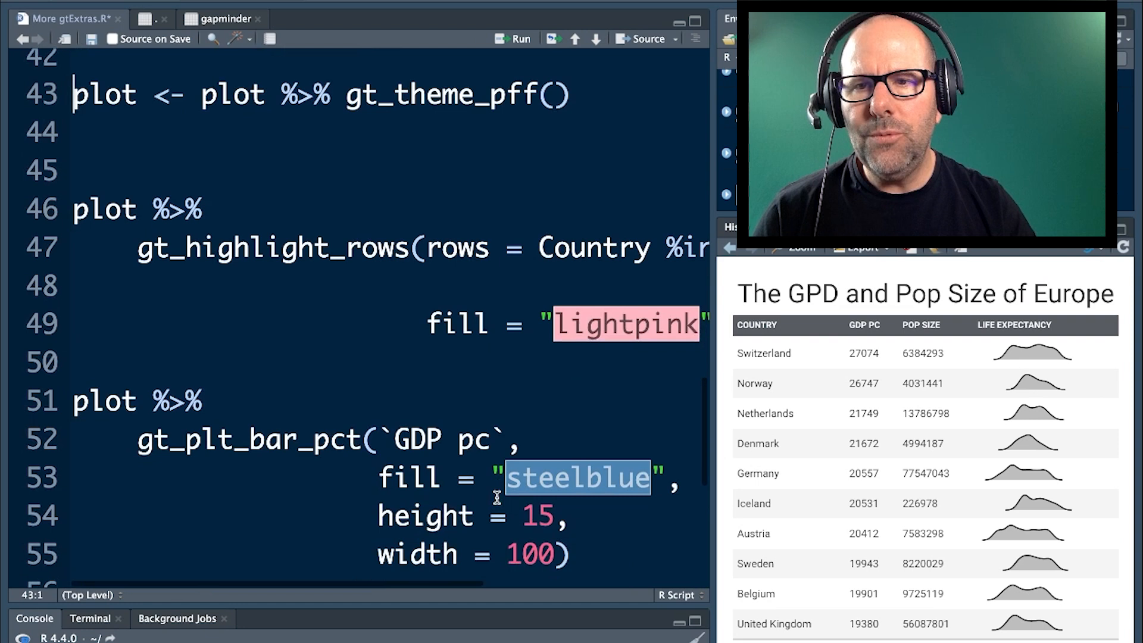
pyautogui.scroll(-3)
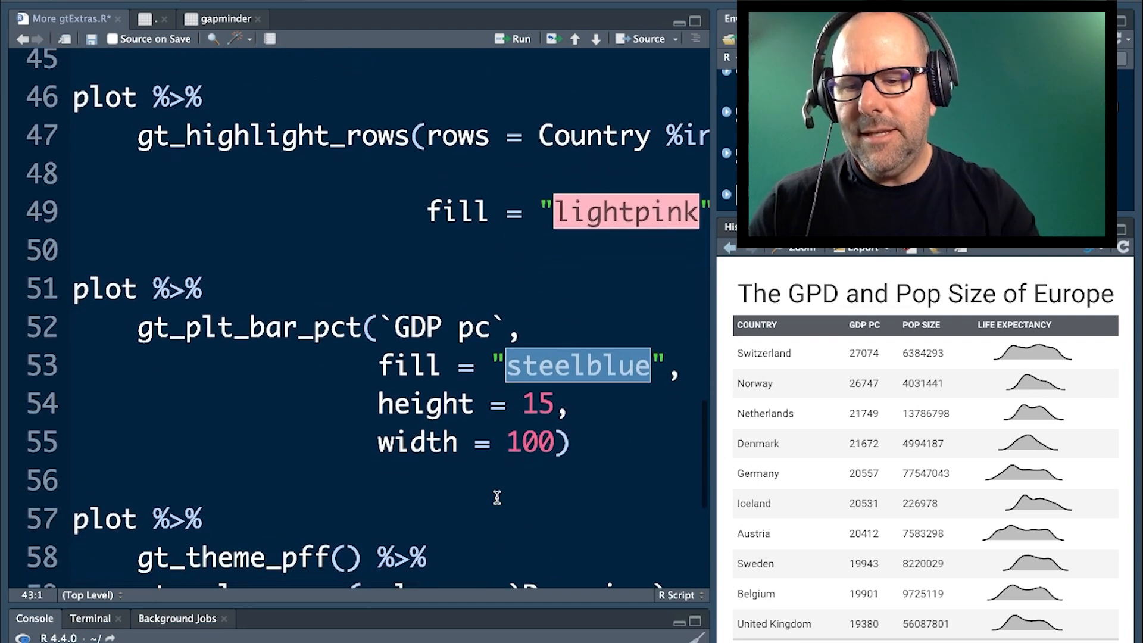
# Run gt_highlight_rows for Iceland and Belgium with lightpink fill.
pyautogui.scroll(3)
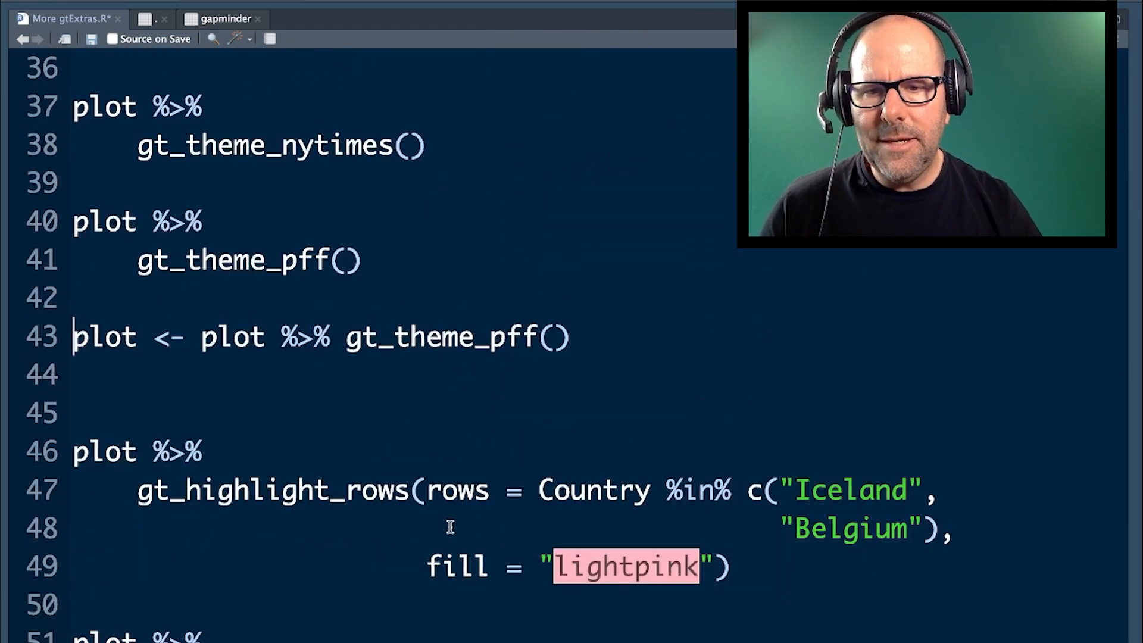
pyautogui.scroll(-3)
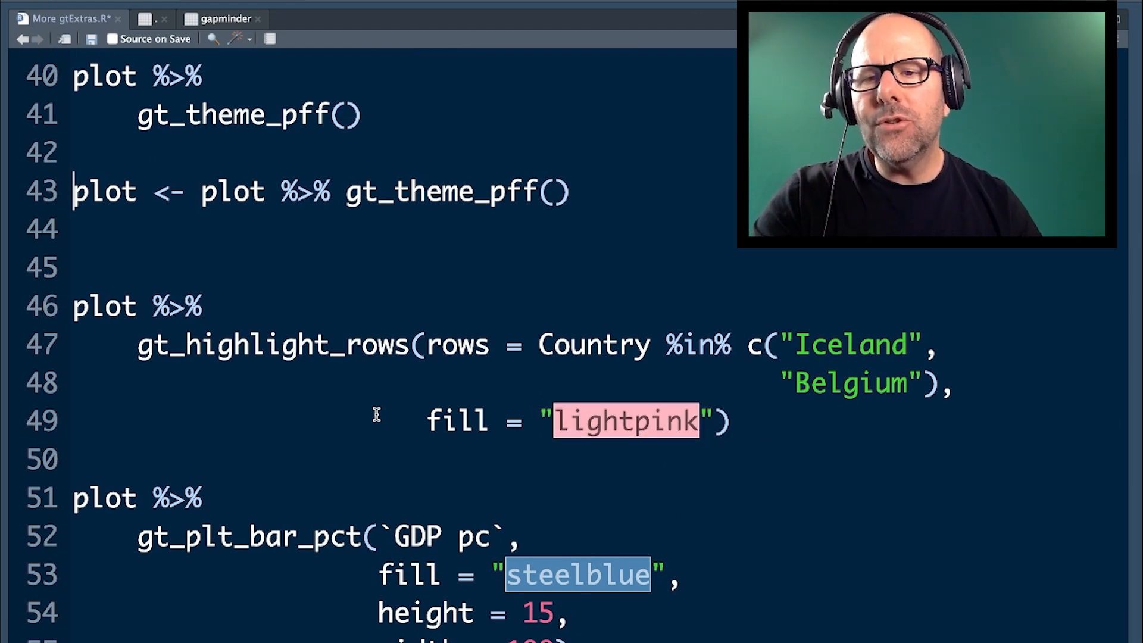
pyautogui.doubleClick(259, 345)
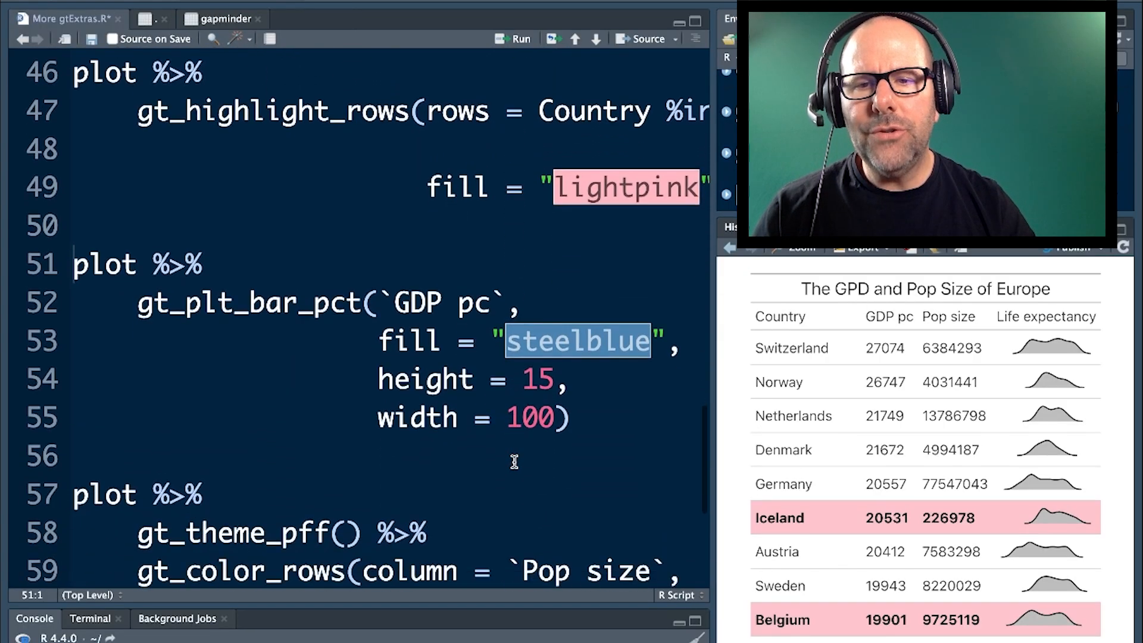
# Run gt_plt_bar_pct on GDP pc with steelblue fill, height 15 and width 100.
pyautogui.scroll(-3)
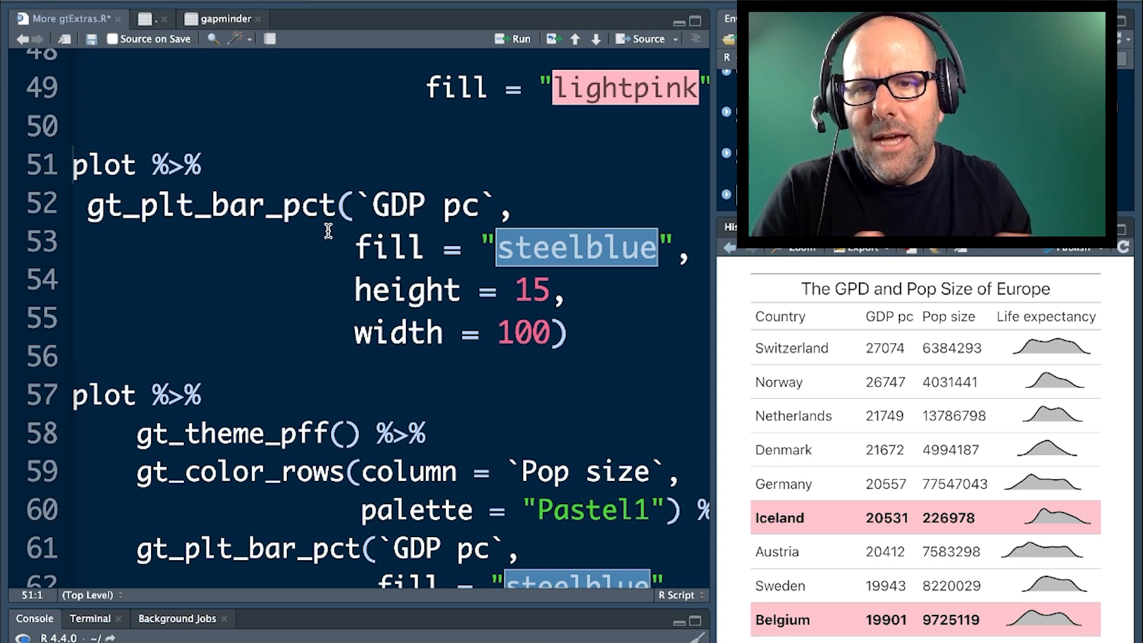
pyautogui.moveTo(343, 255)
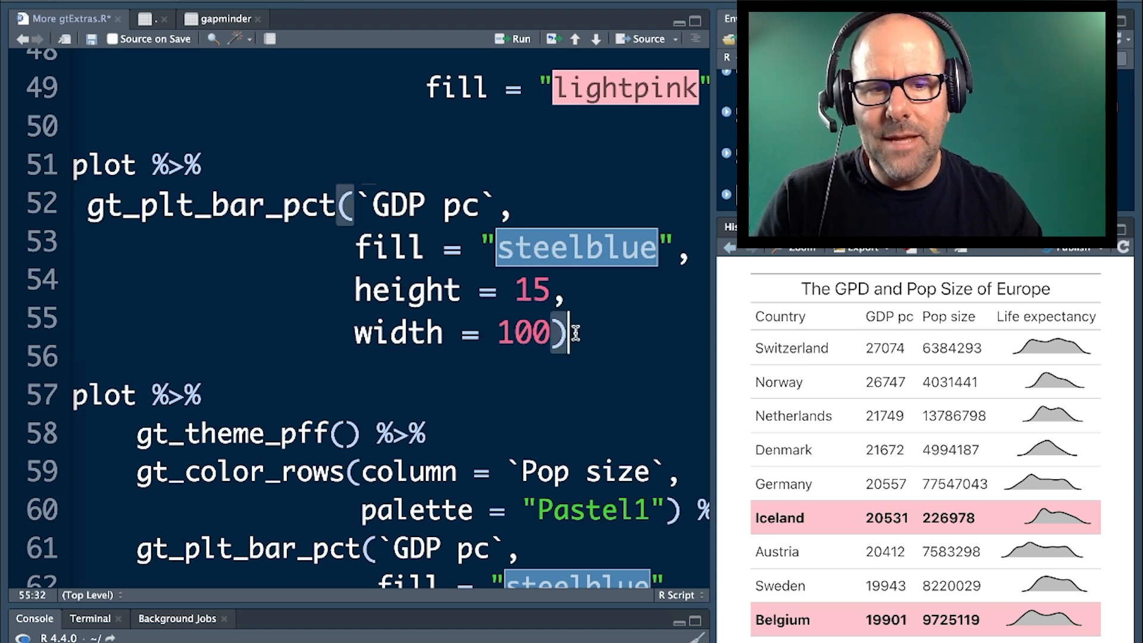
pyautogui.click(256, 18)
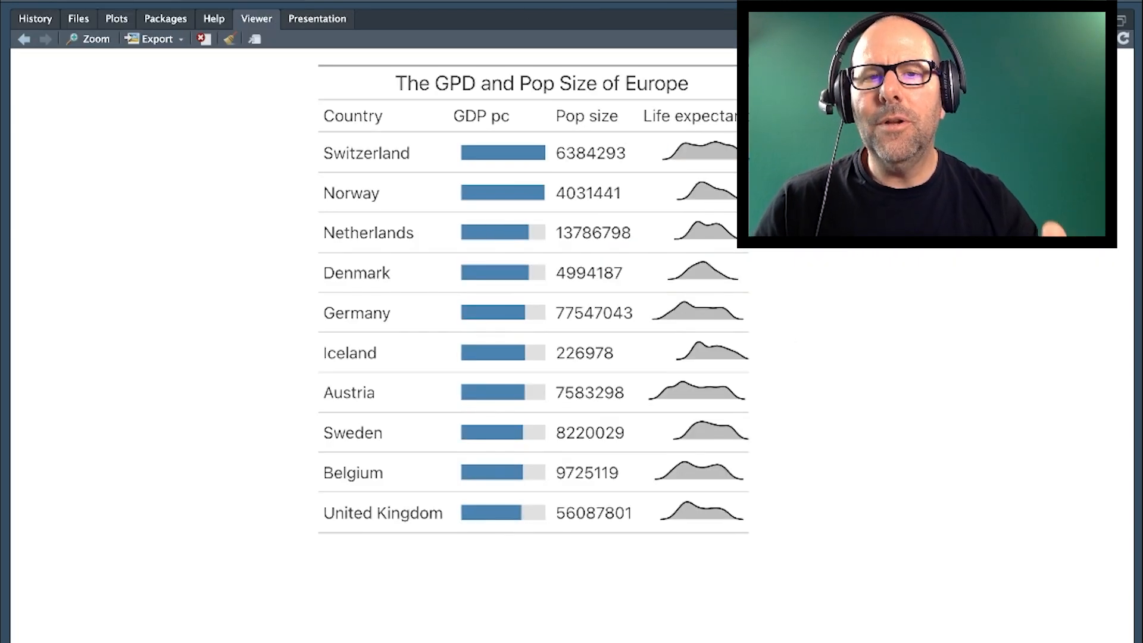
pyautogui.moveTo(581, 392)
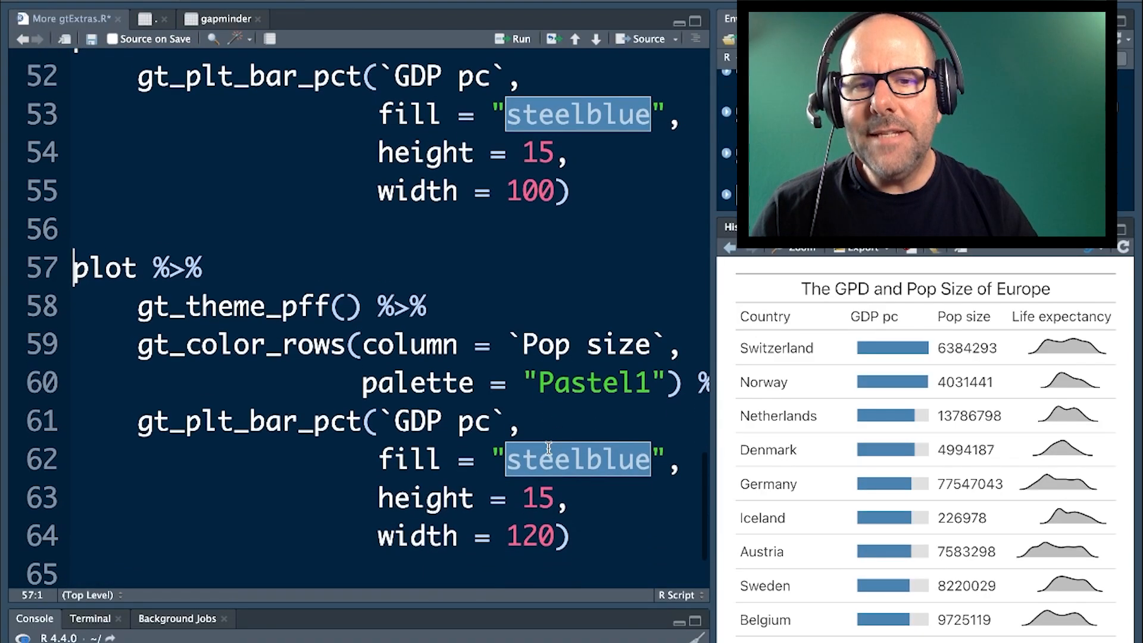
# Delete the gt_theme_pff() line from the final Pastel1 and steelblue-bar pipeline.
pyautogui.scroll(-3)
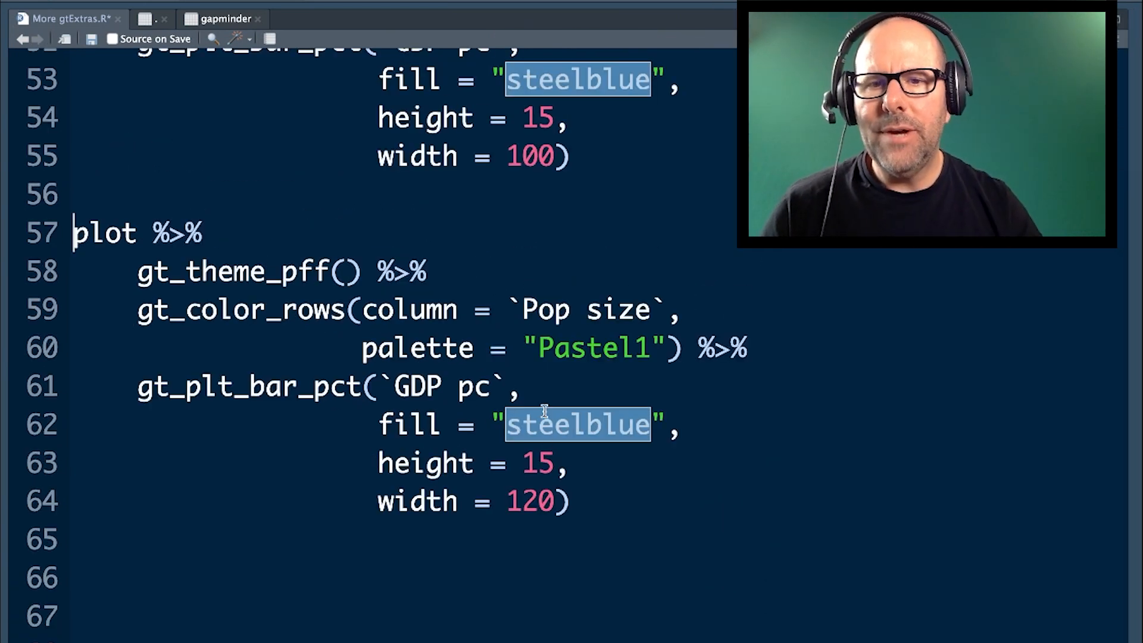
pyautogui.moveTo(552, 356)
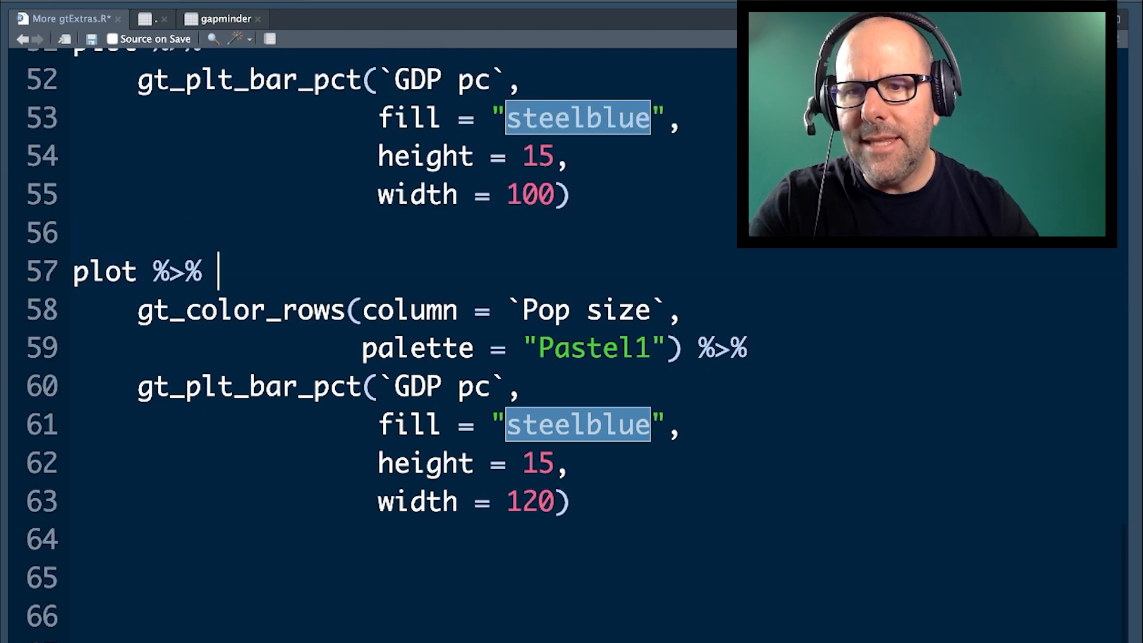
pyautogui.doubleClick(258, 306)
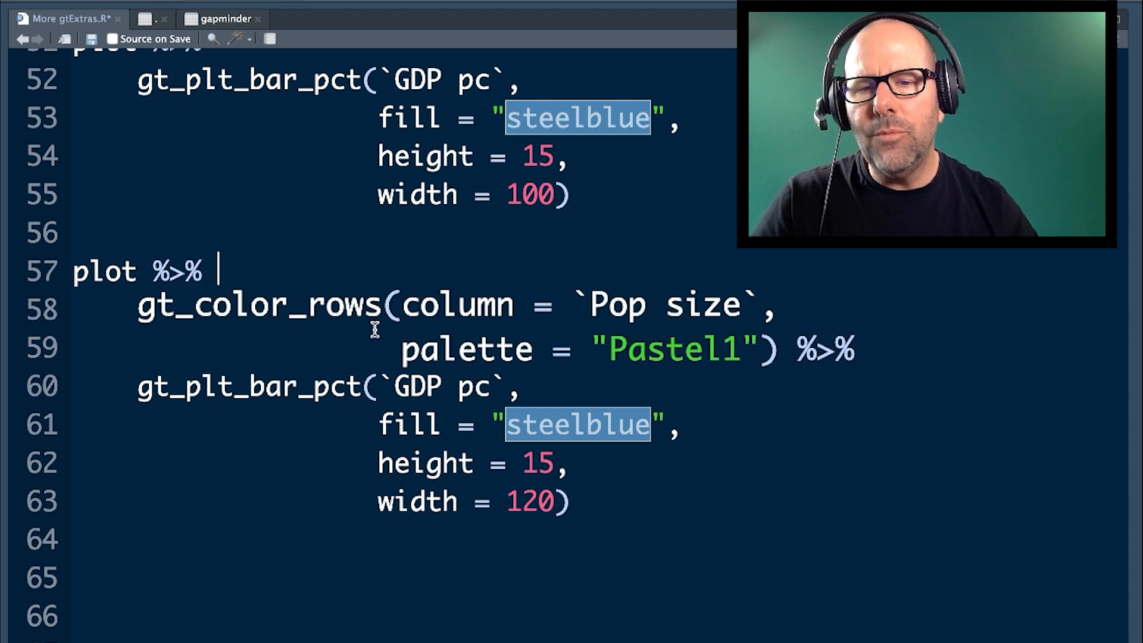
pyautogui.moveTo(499, 328)
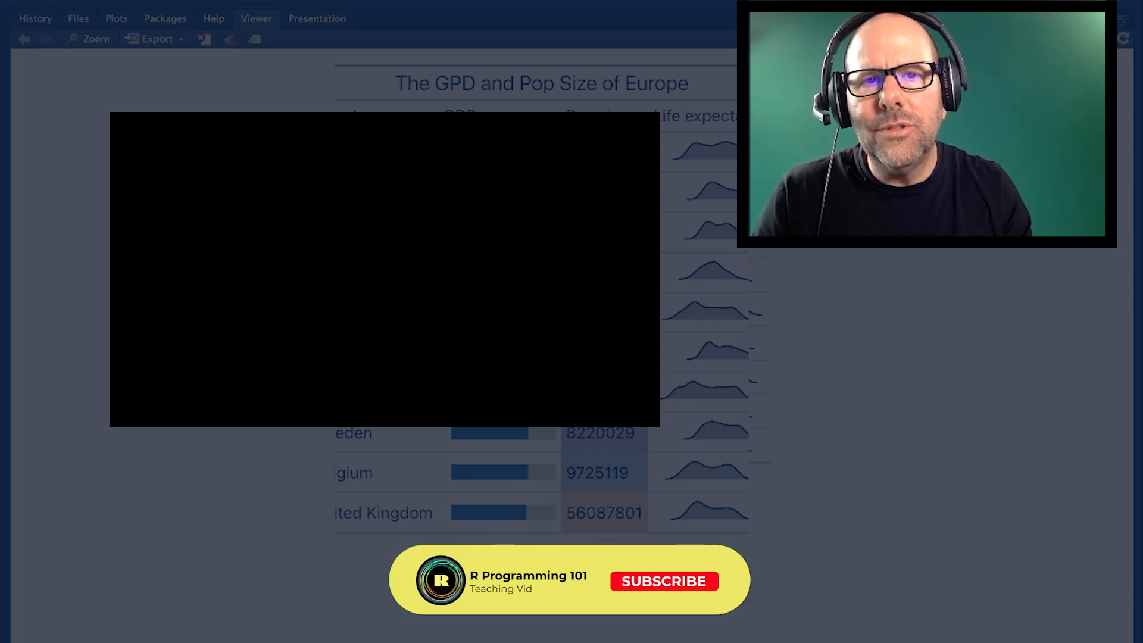
# Enlarge the Viewer pane to inspect the final table with bars and shaded Pop size.
pyautogui.click(664, 582)
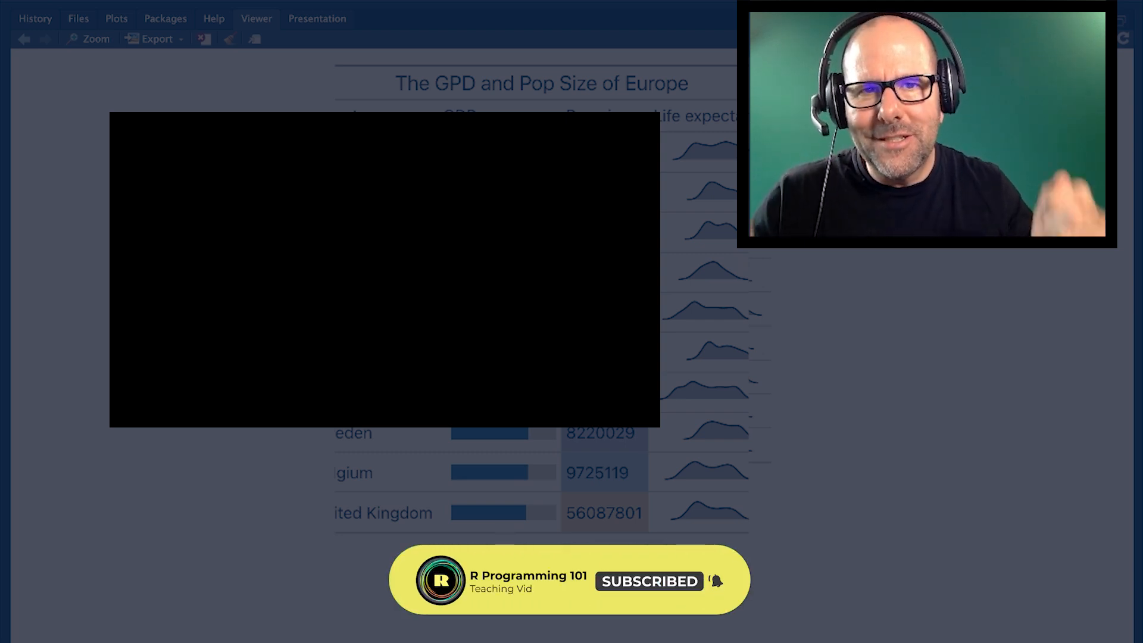